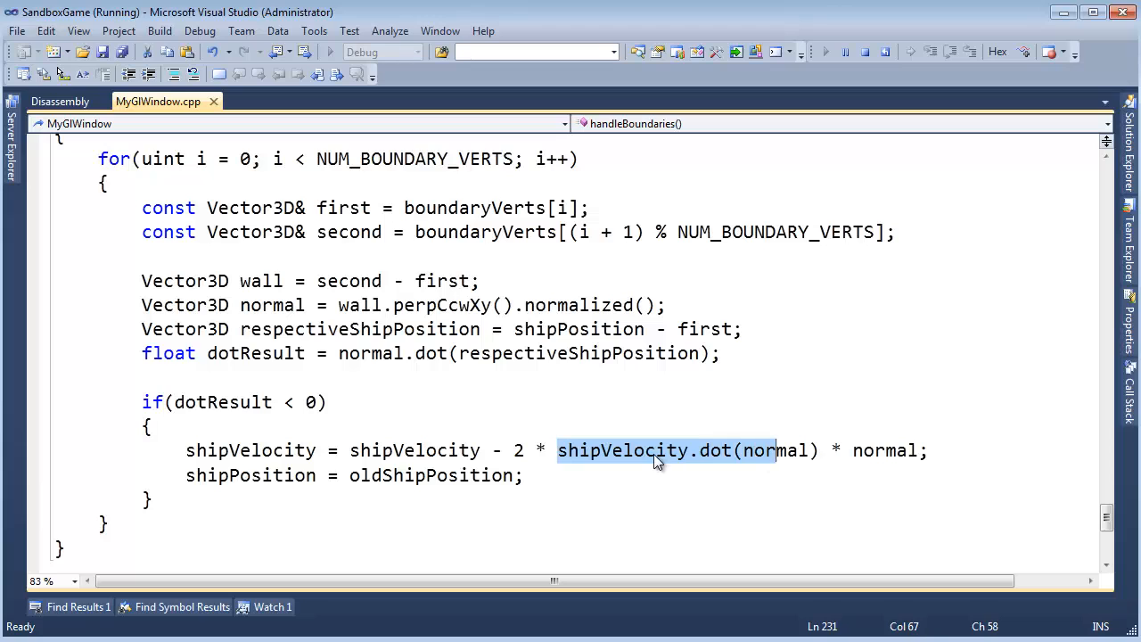
Step: Select a line of the boundary code and run a command from the menu bar
click(651, 451)
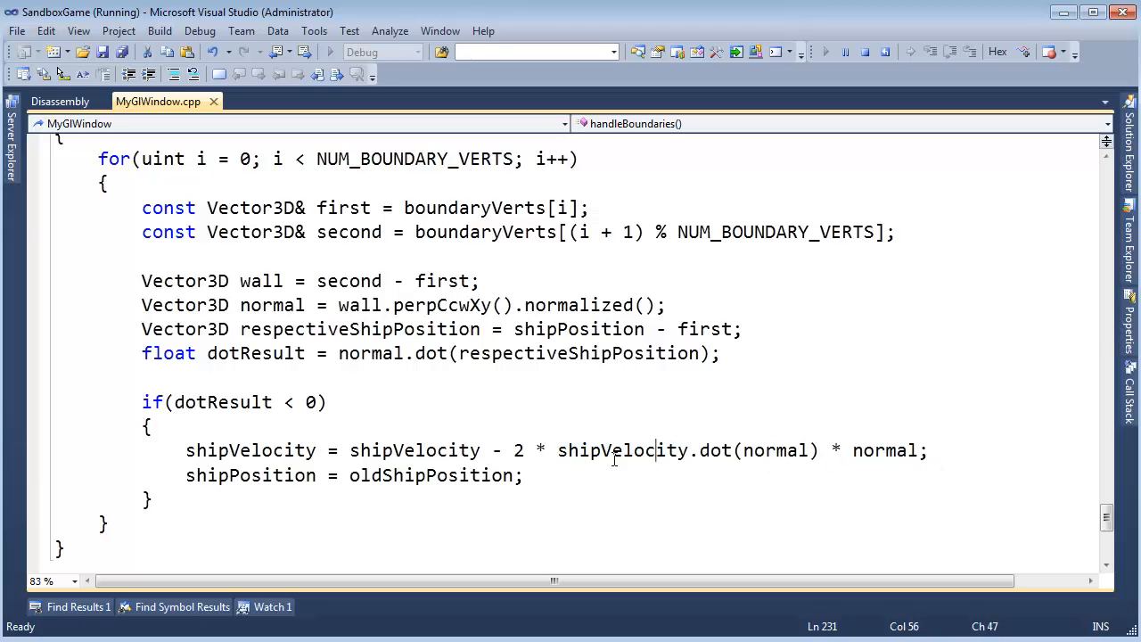
drag(186, 450, 929, 450)
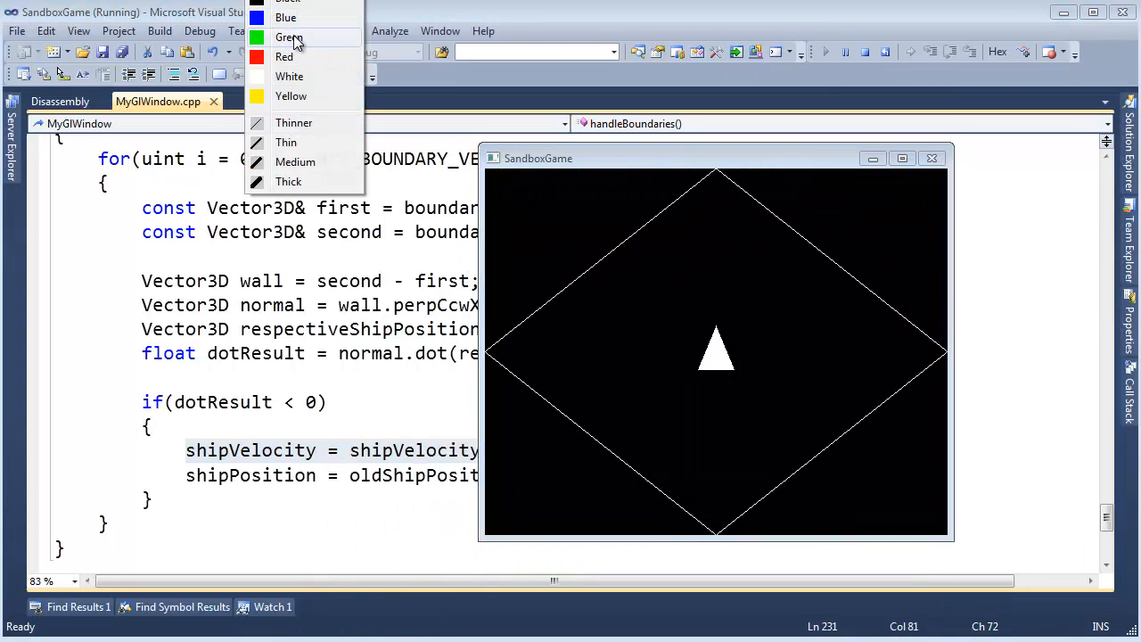
click(288, 37)
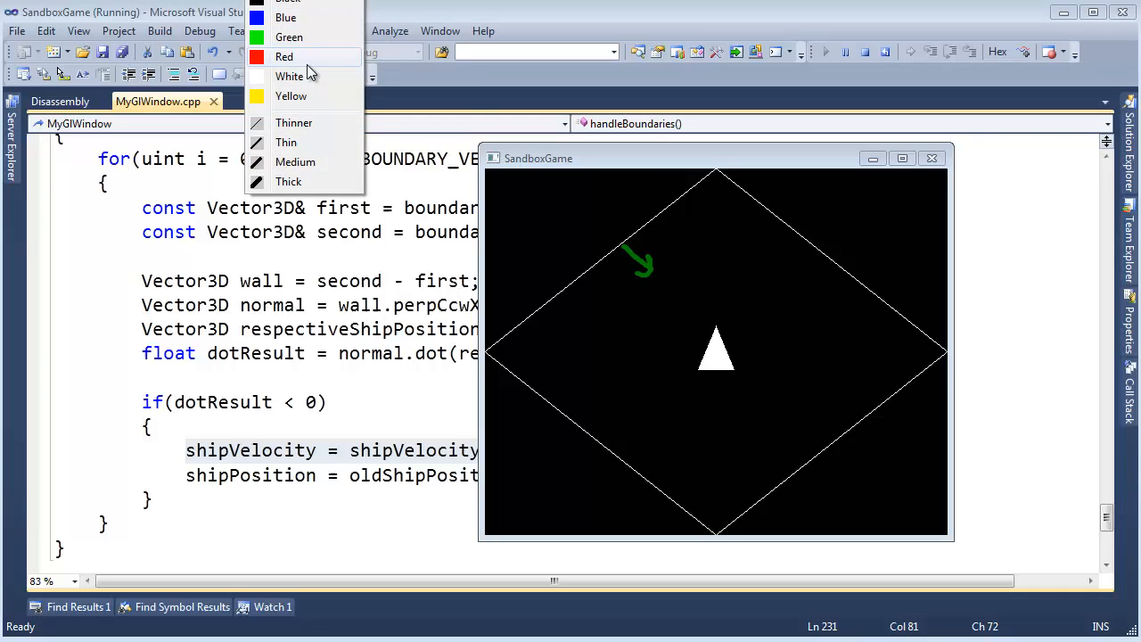
click(289, 76)
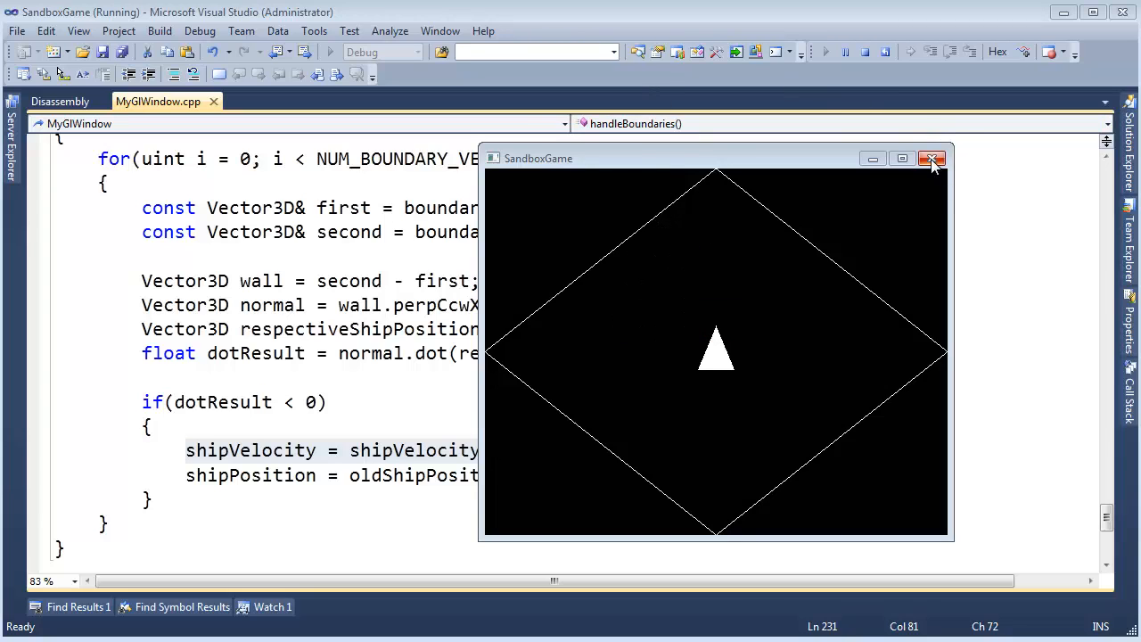
Step: Close the SandboxGame window and highlight .normalized() on the normal line
click(931, 157)
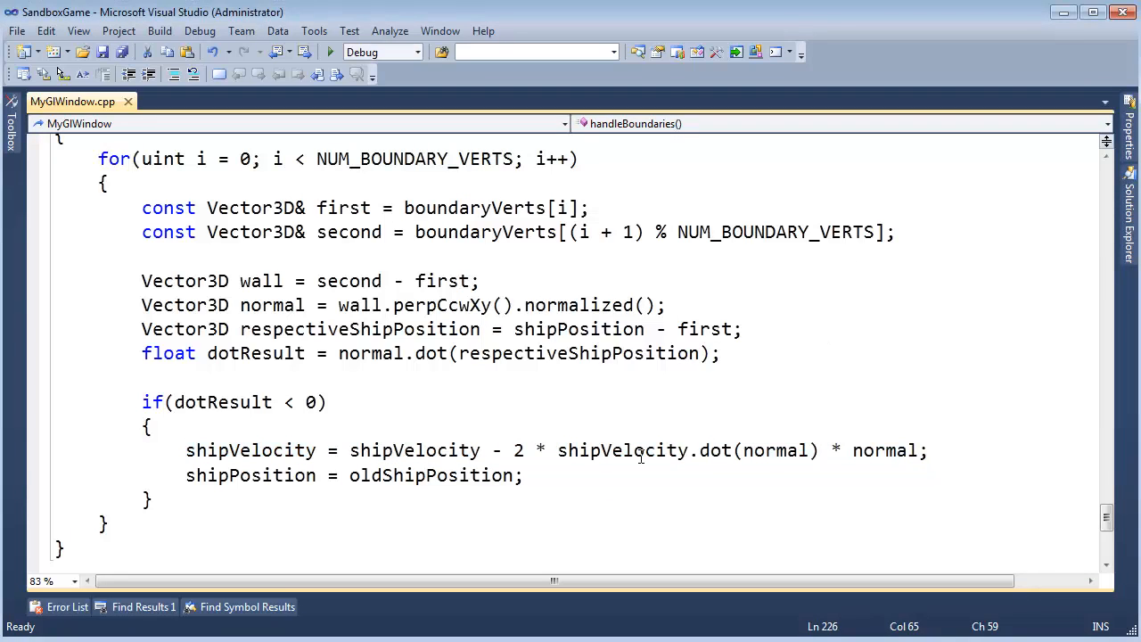
double_click(884, 450)
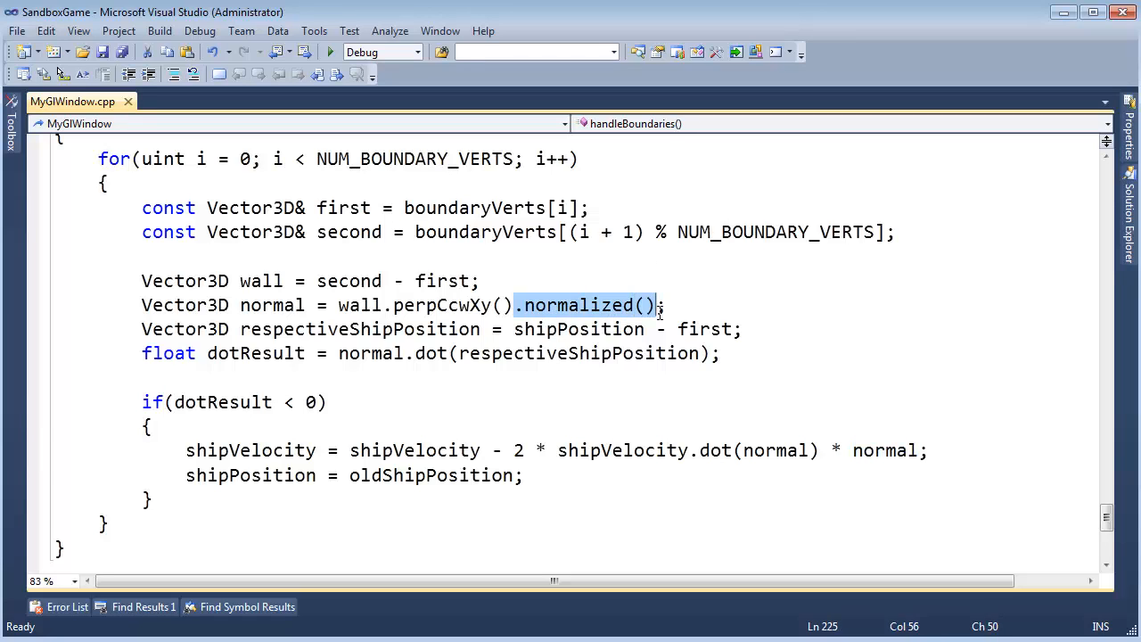
click(548, 305)
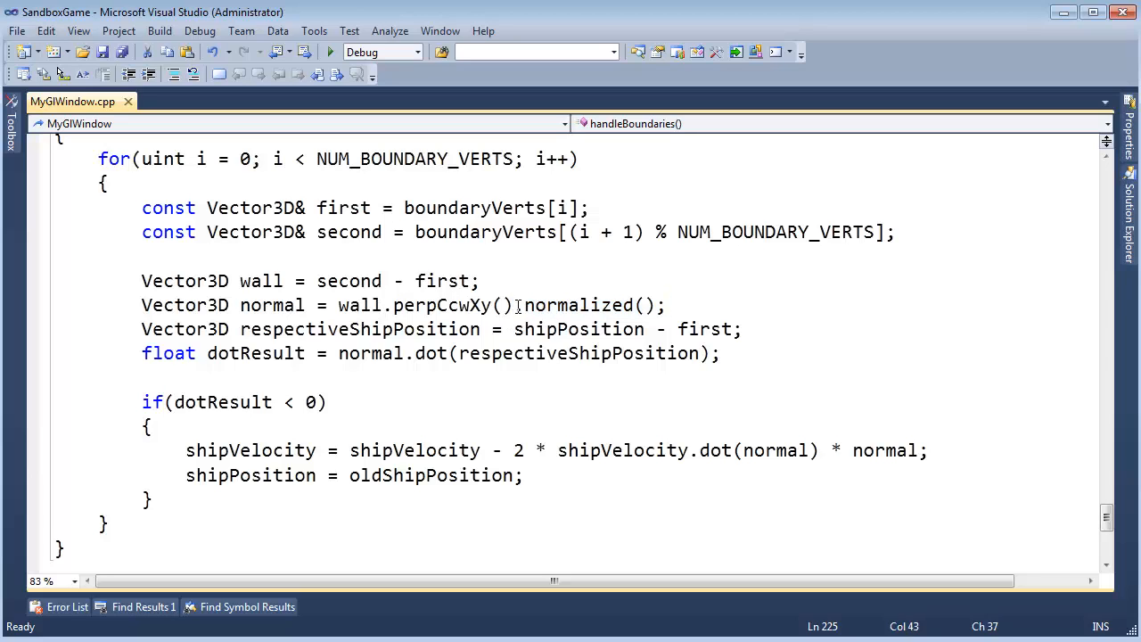
drag(514, 305, 658, 305)
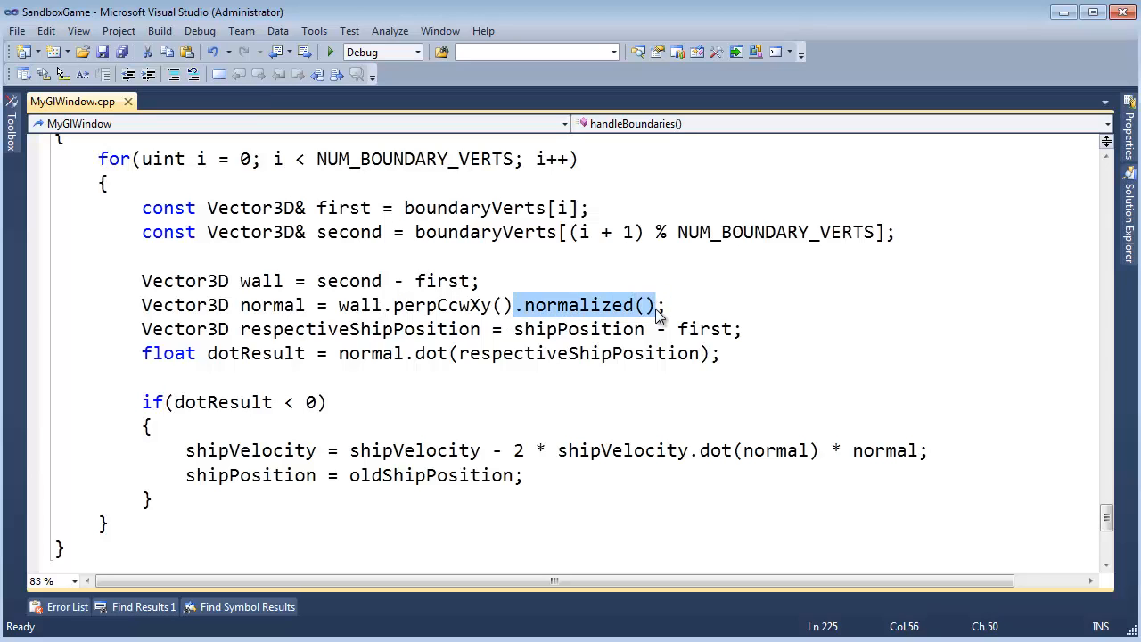
Step: Delete .normalized() so the normal line reads wall.perpCcwXy();
key(Delete)
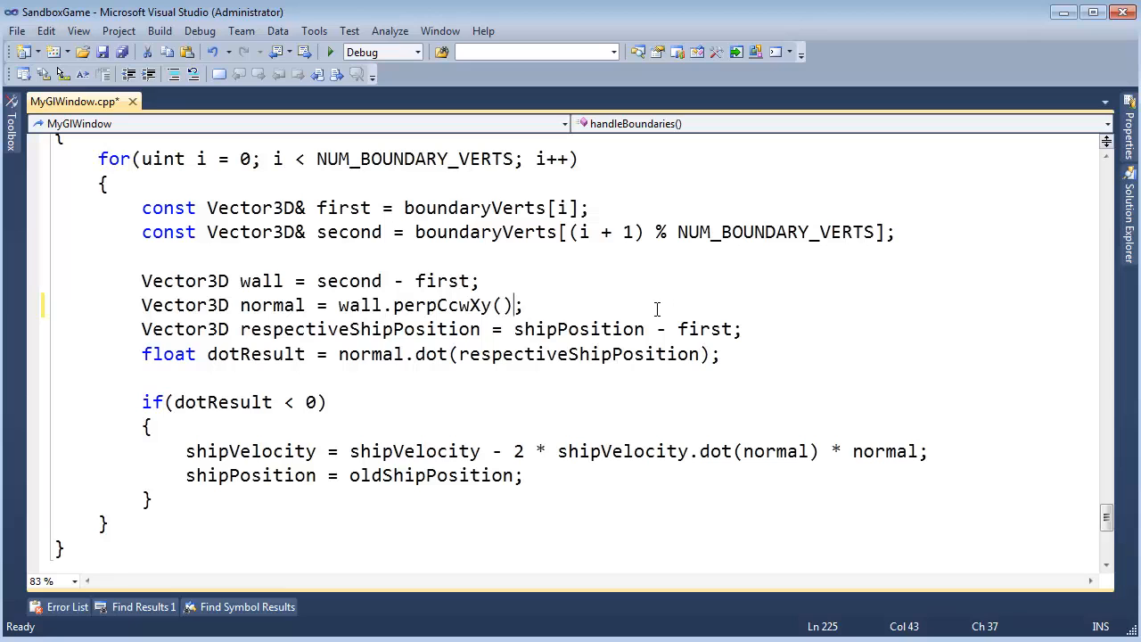
text(;)
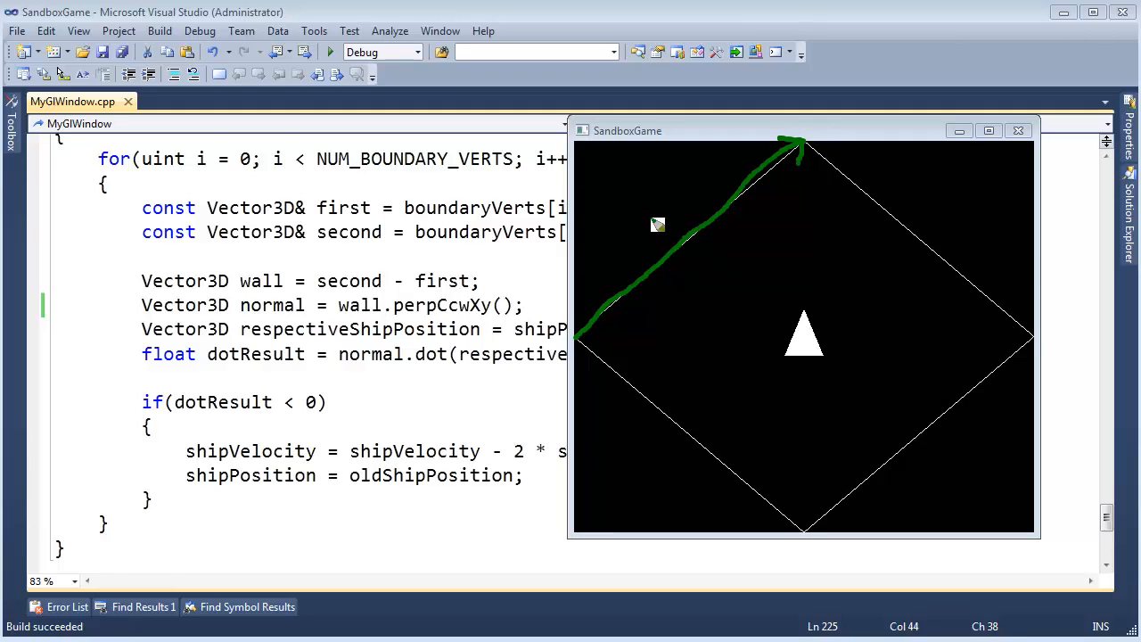
mouse_move(588, 332)
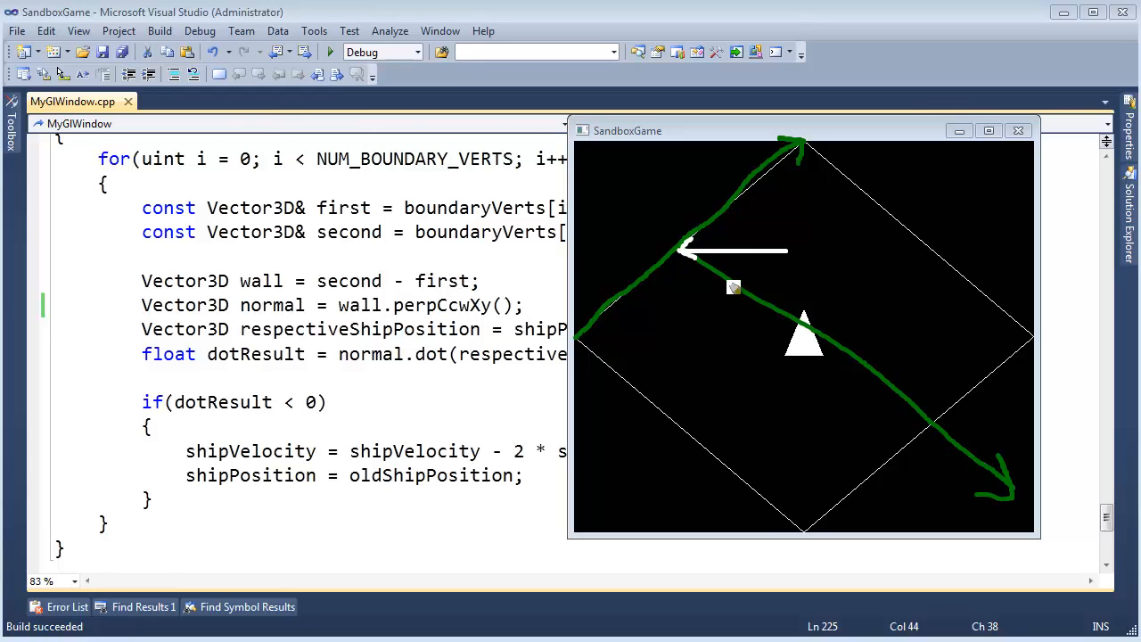
mouse_move(1007, 488)
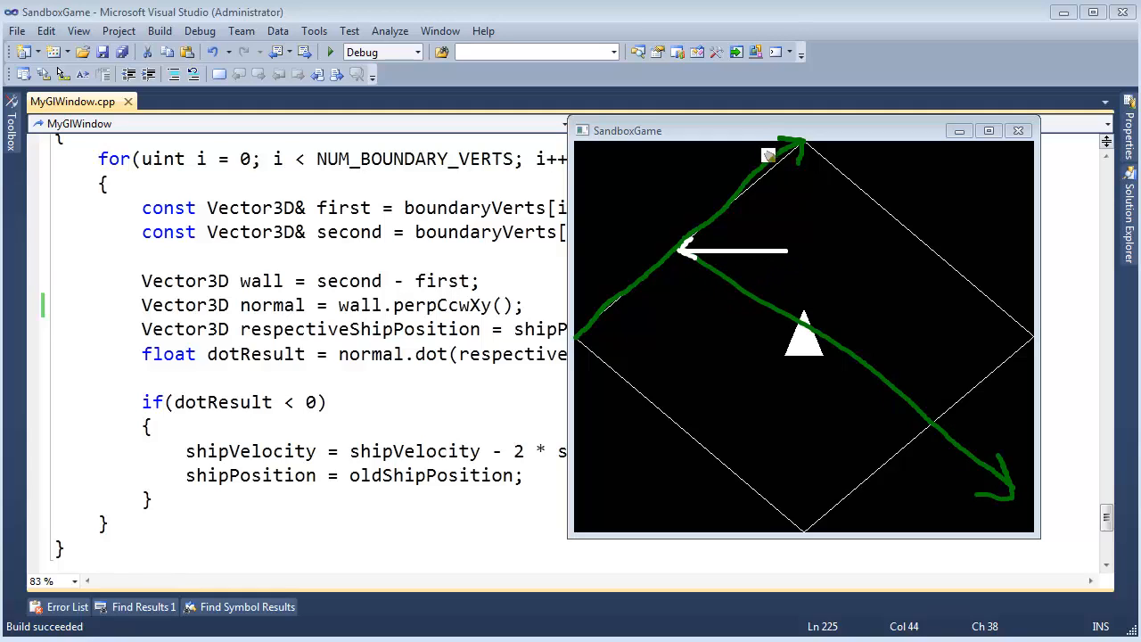
mouse_move(1010, 500)
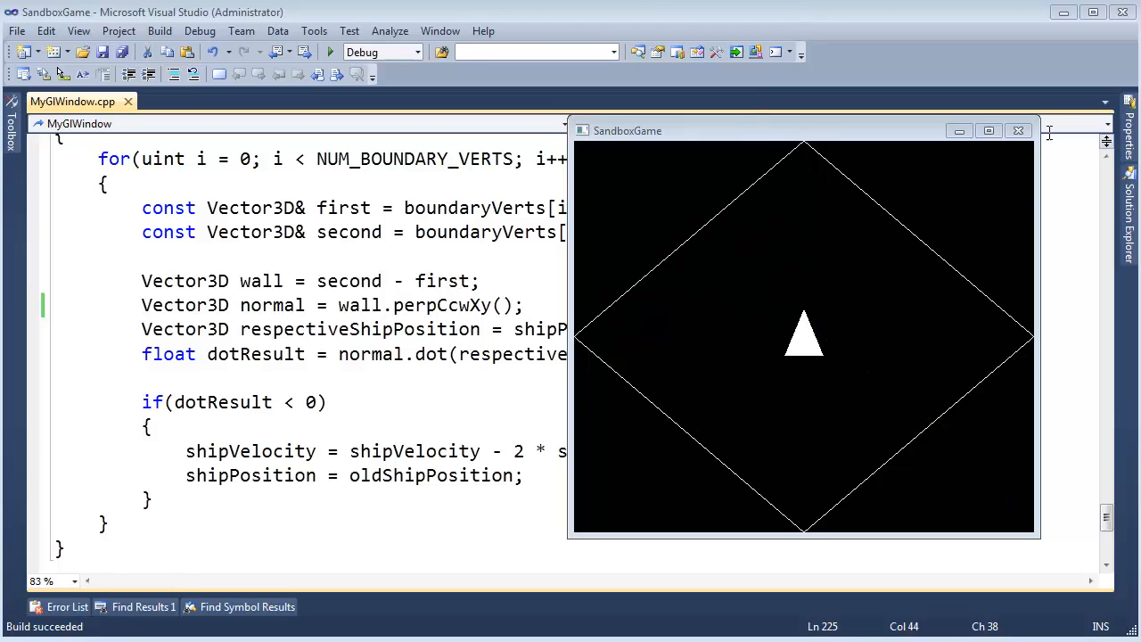
Step: Close the SandboxGame window and the leftover empty console window
click(1018, 130)
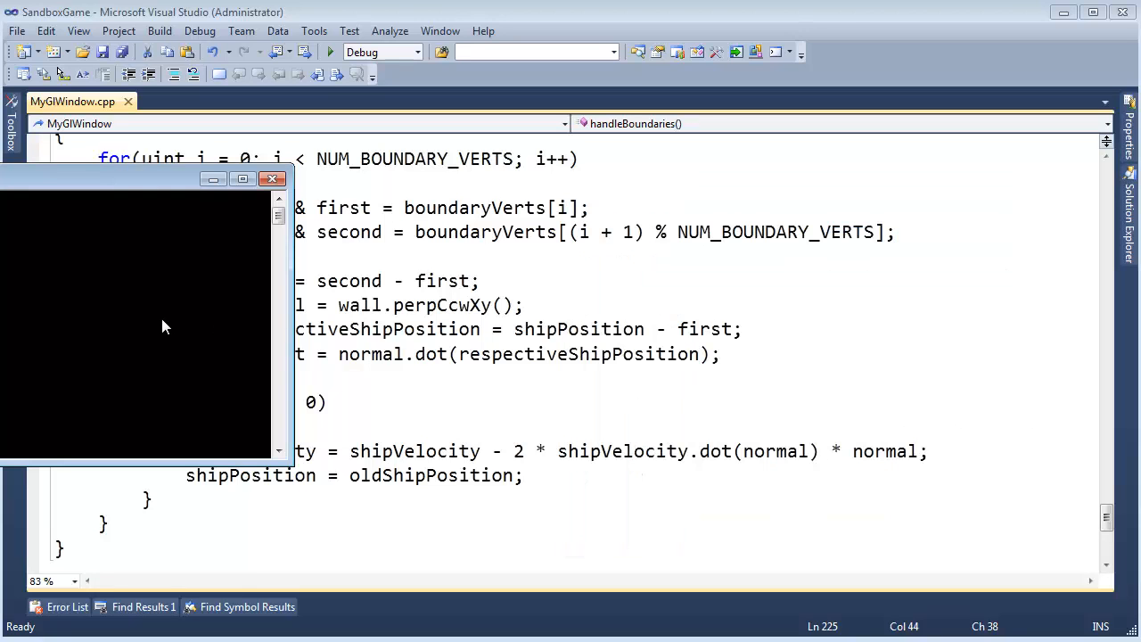
click(273, 179)
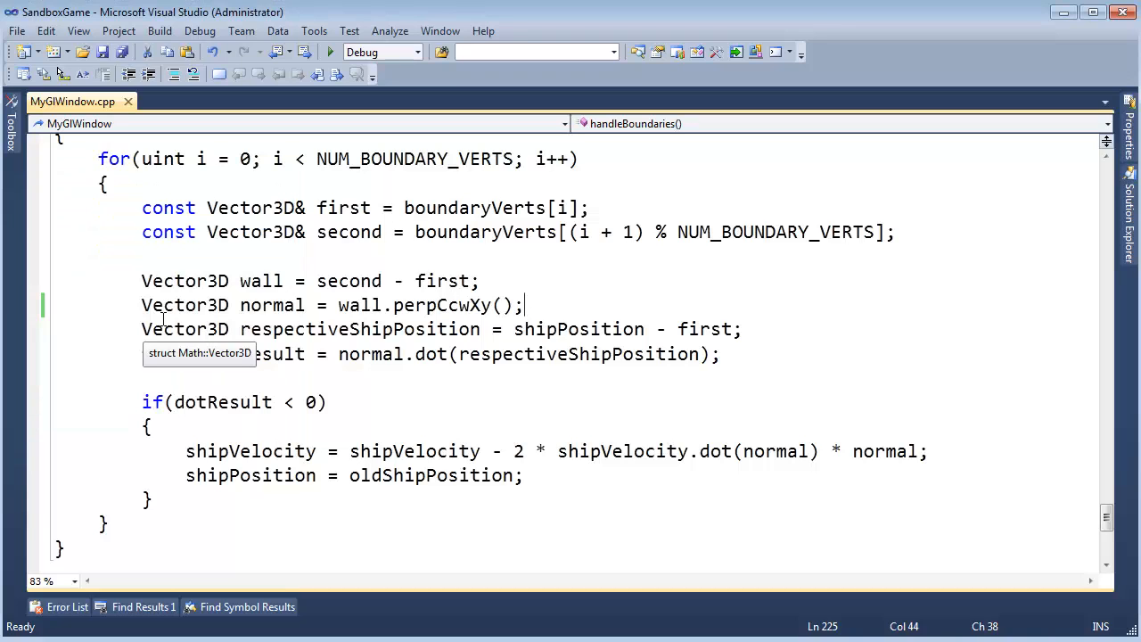
mouse_move(579, 466)
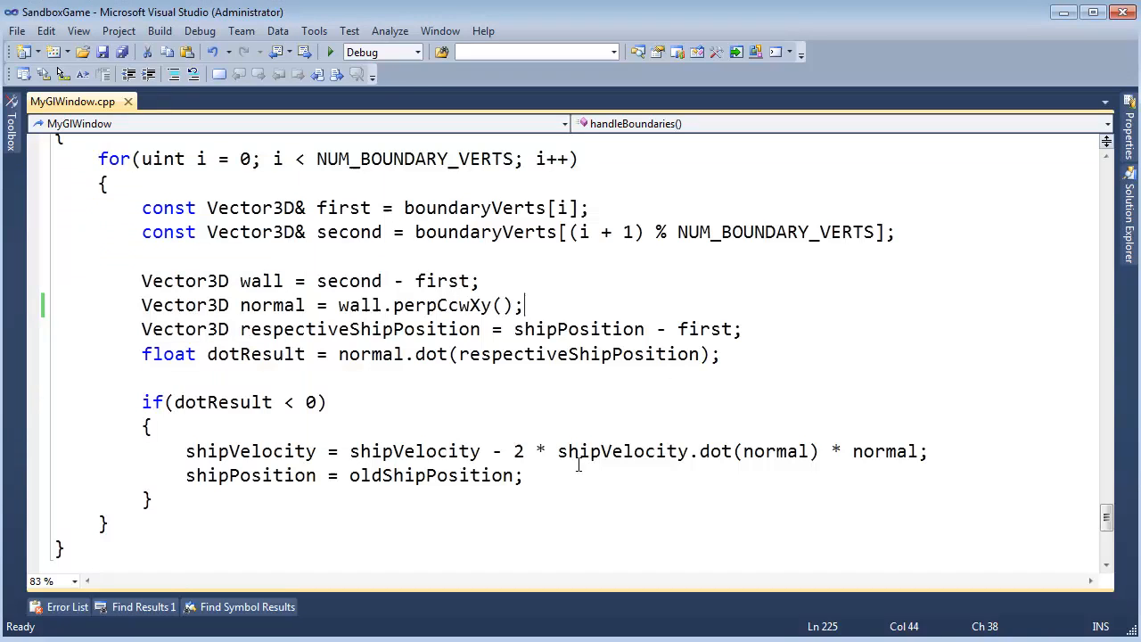
mouse_move(529, 462)
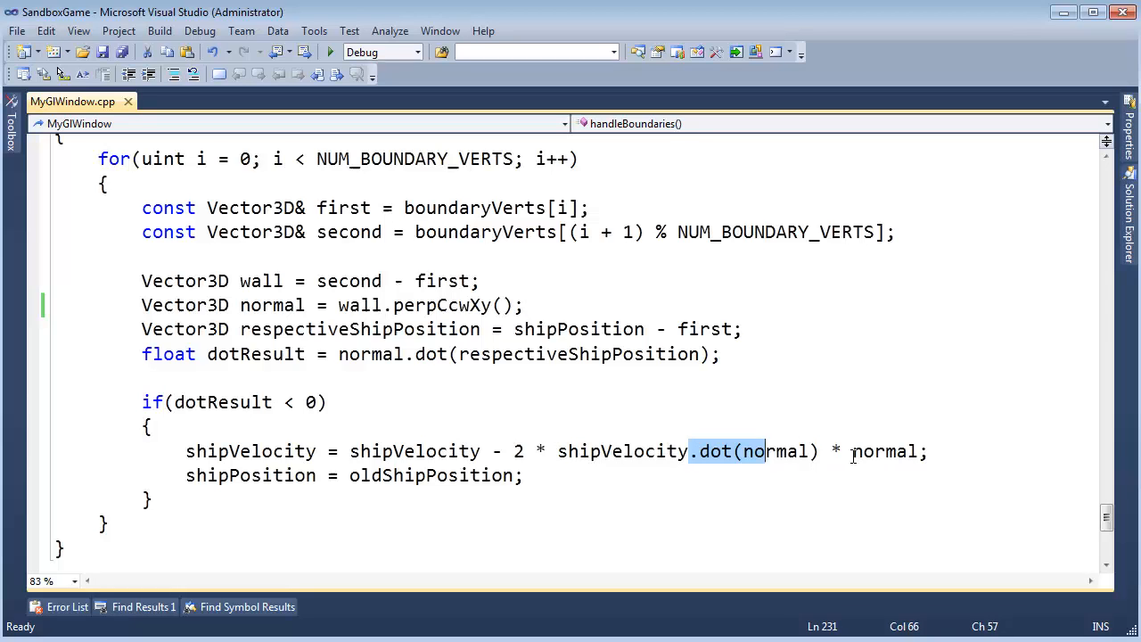
Step: Replace shipVelocity.dot(normal) * normal with shipVelocity.projectOnto(normal)
double_click(713, 451)
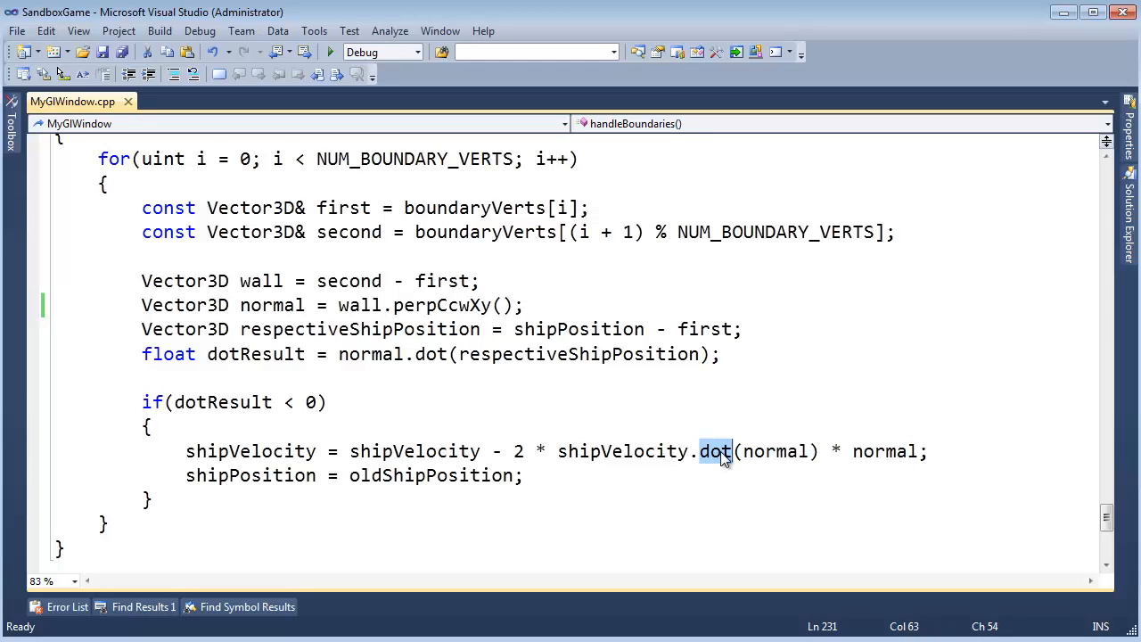
text(projectOnto)
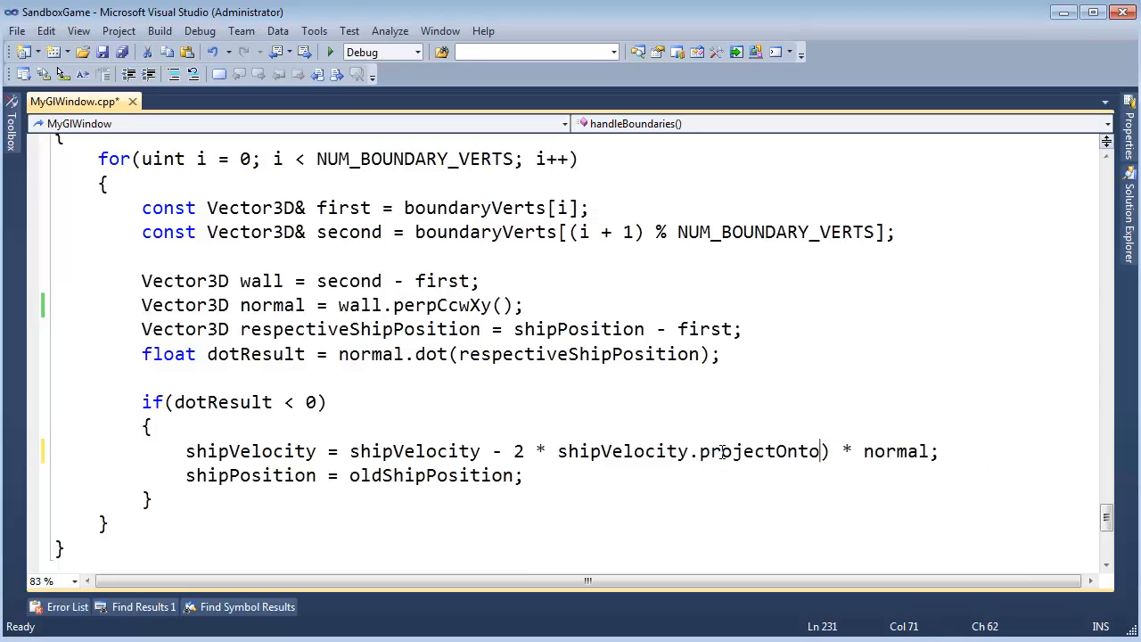
text((normal))
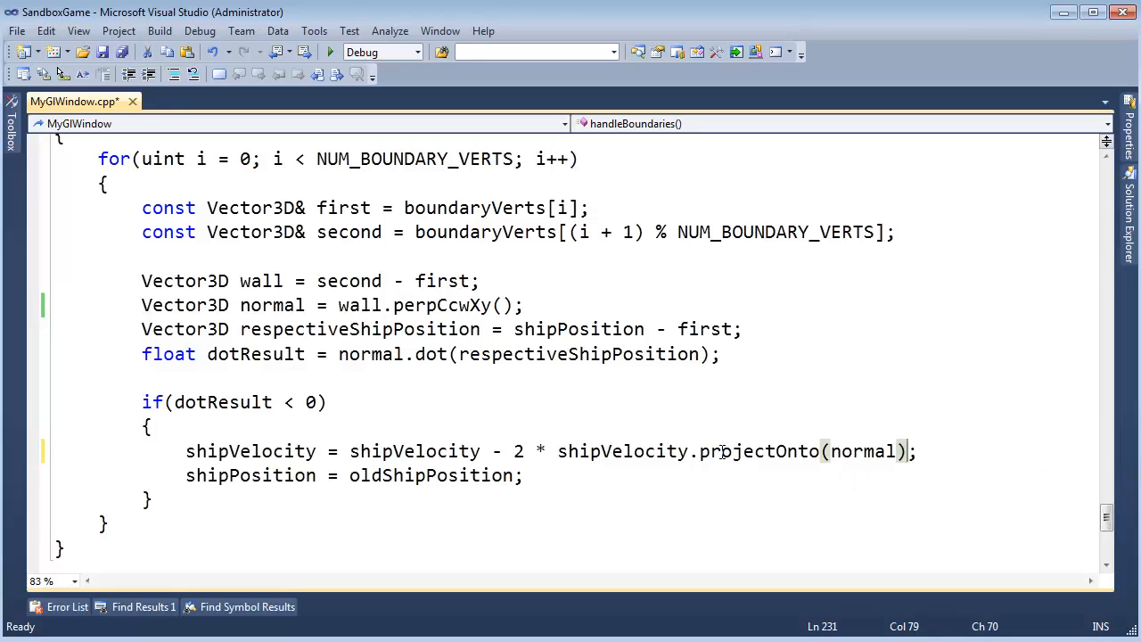